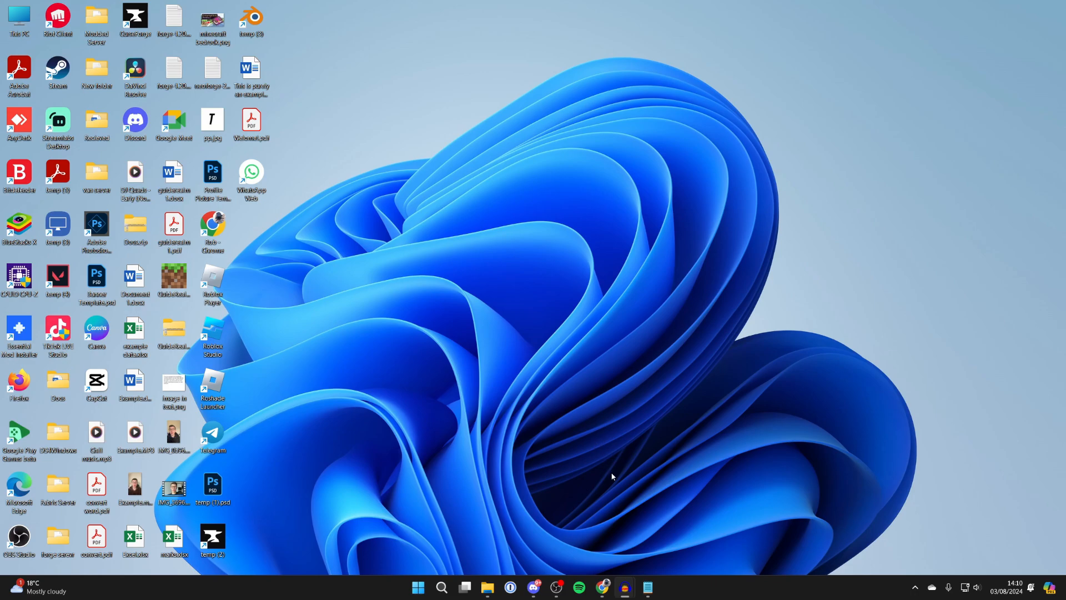
Step: Search Google for "epic games" in Chrome to reach the results page
{"action": "left_click", "coordinate": [601, 592]}
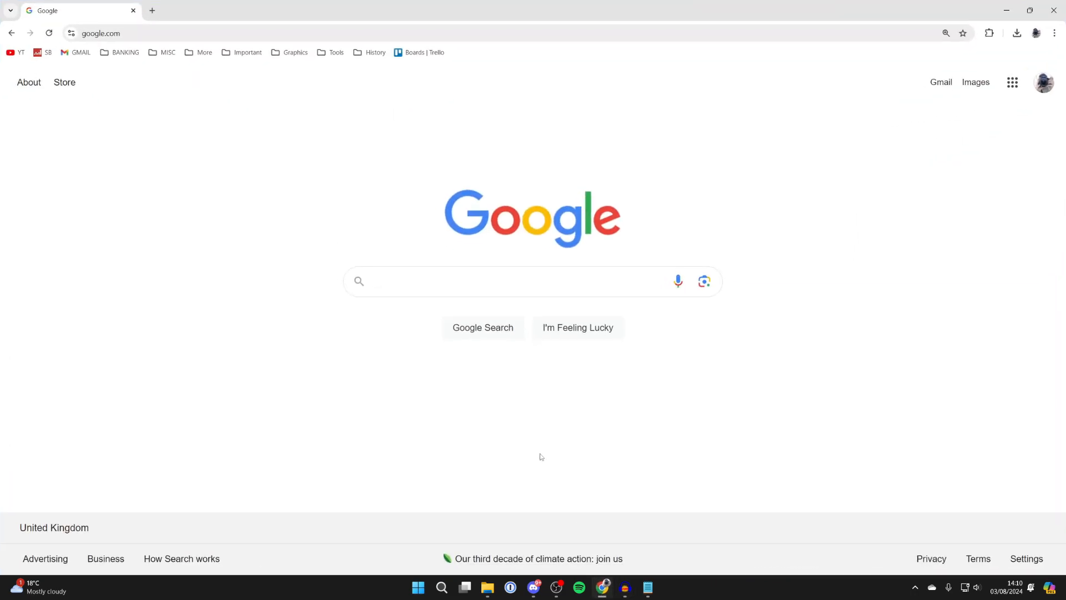
{"action": "mouse_move", "coordinate": [525, 434]}
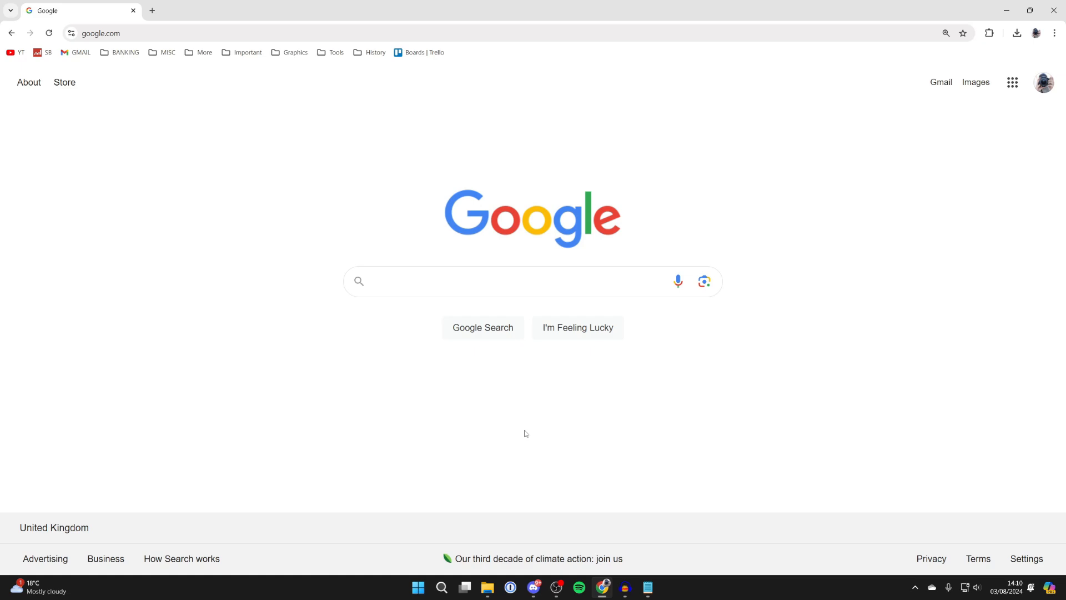
{"action": "left_click", "coordinate": [477, 281]}
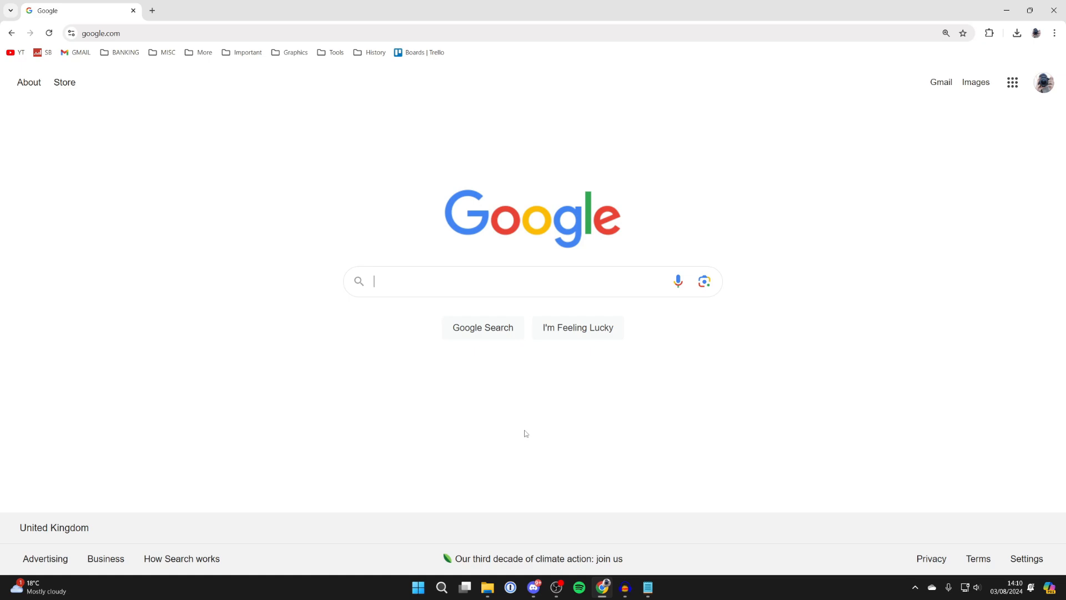
{"action": "type", "text": "epic games"}
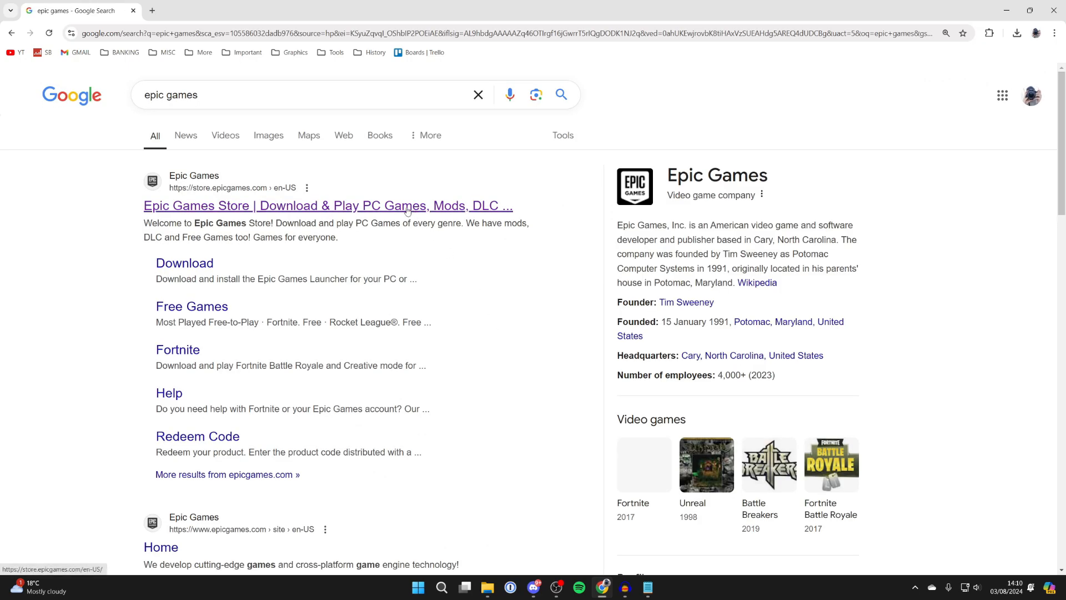
Step: Go to the Epic Games Store result and download the Epic Games Launcher installer
{"action": "left_click", "coordinate": [328, 206]}
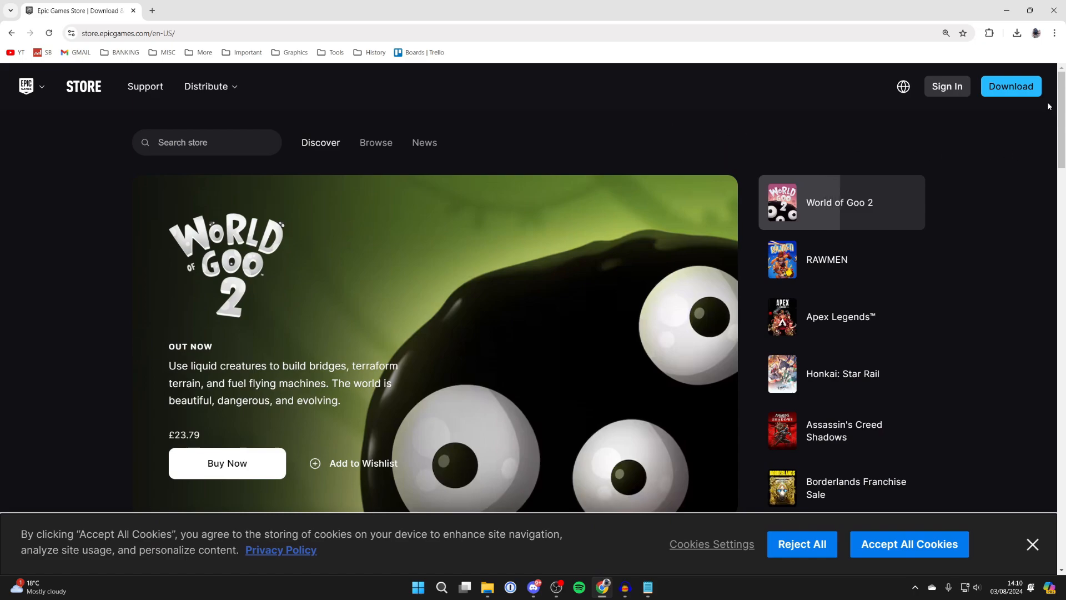
{"action": "left_click", "coordinate": [1010, 86]}
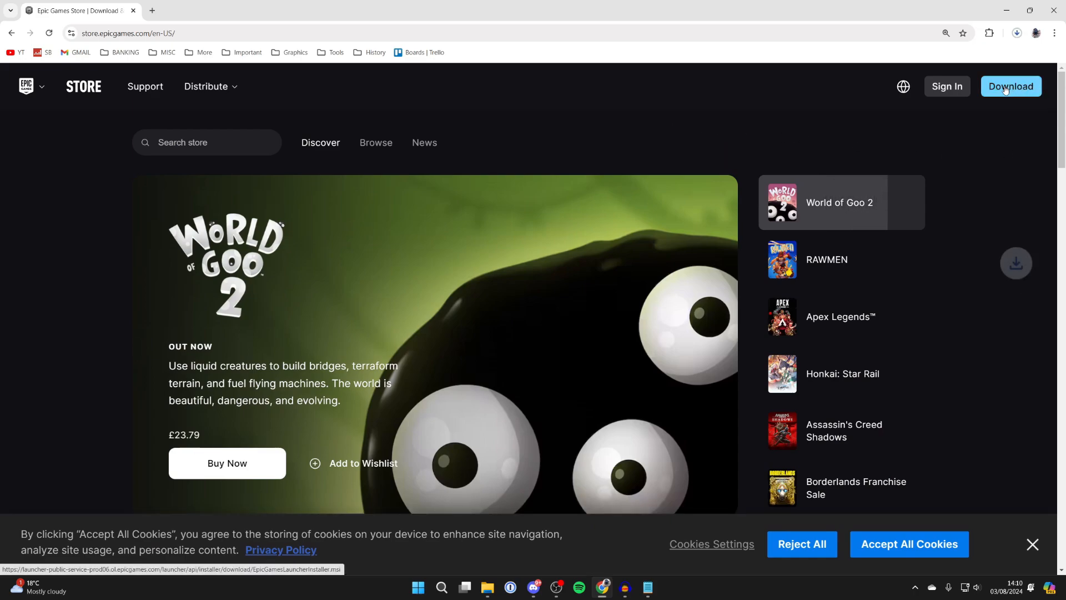
{"action": "left_click", "coordinate": [826, 260]}
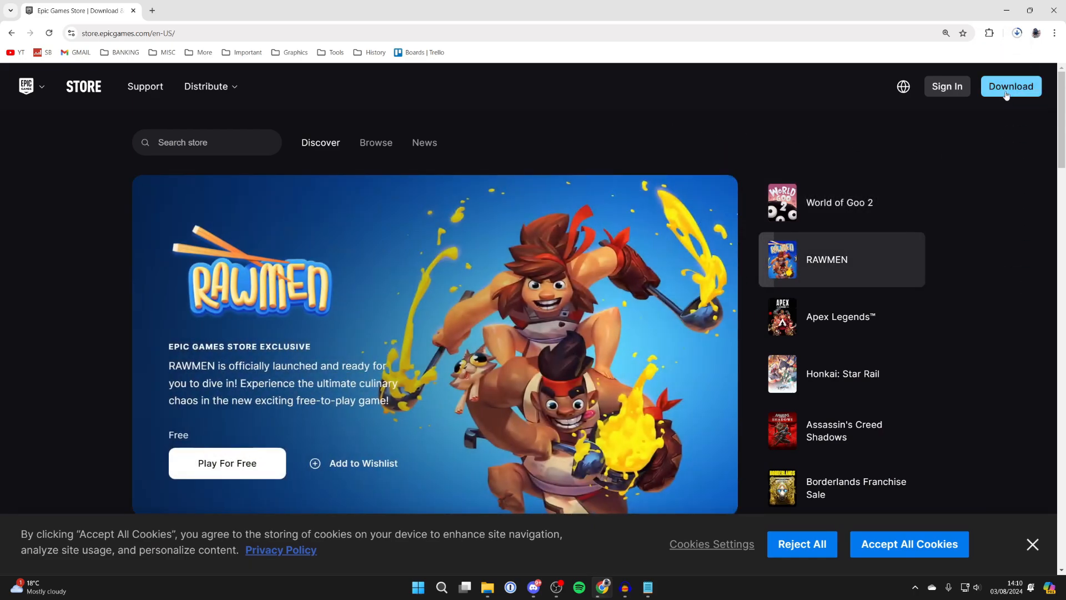
{"action": "mouse_move", "coordinate": [1020, 118]}
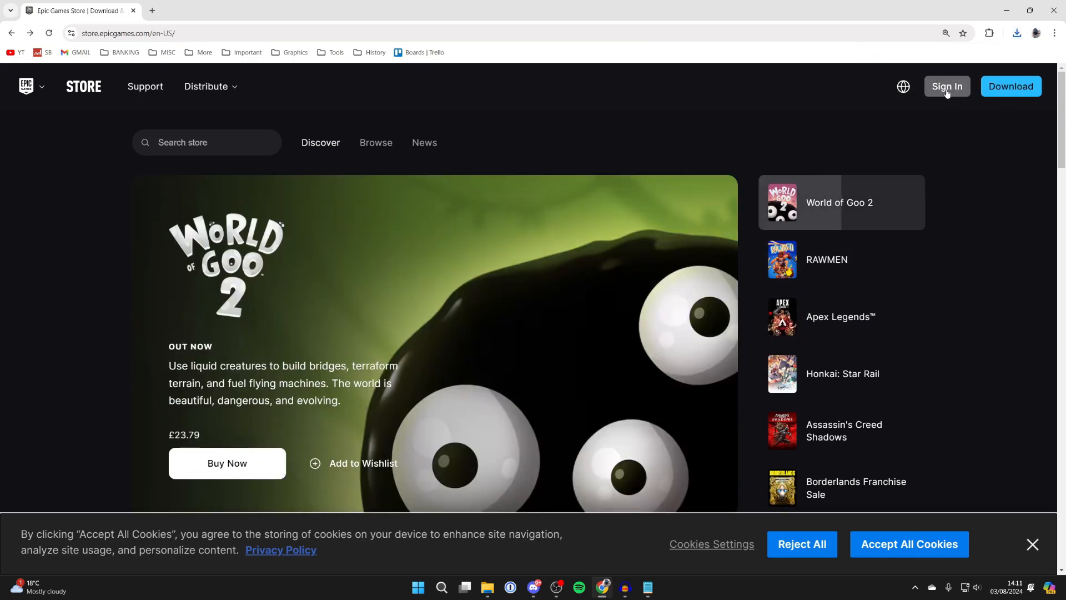
Step: Go to Sign In, then run the downloaded EpicInstaller .msi from Downloads
{"action": "left_click", "coordinate": [946, 86]}
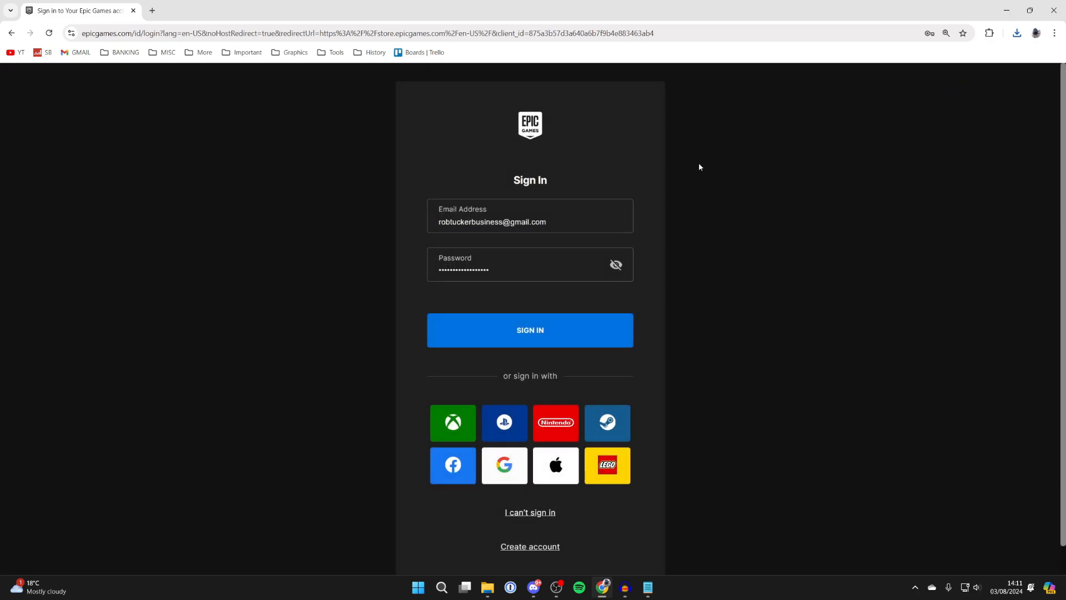
{"action": "scroll", "scroll_direction": "down", "scroll_amount": 3}
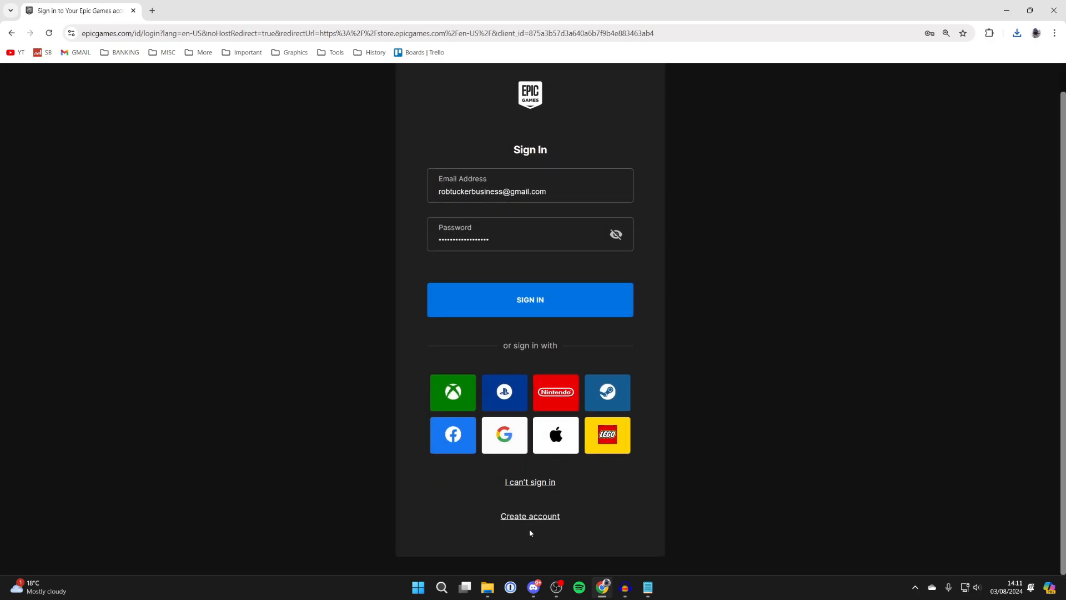
{"action": "mouse_move", "coordinate": [530, 516]}
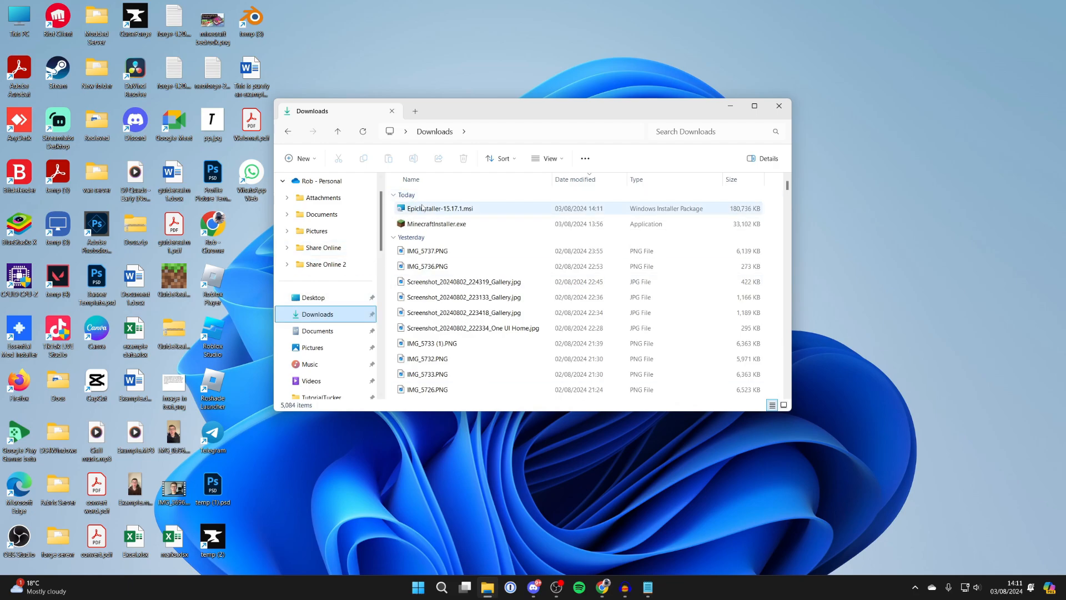
{"action": "left_click", "coordinate": [441, 207]}
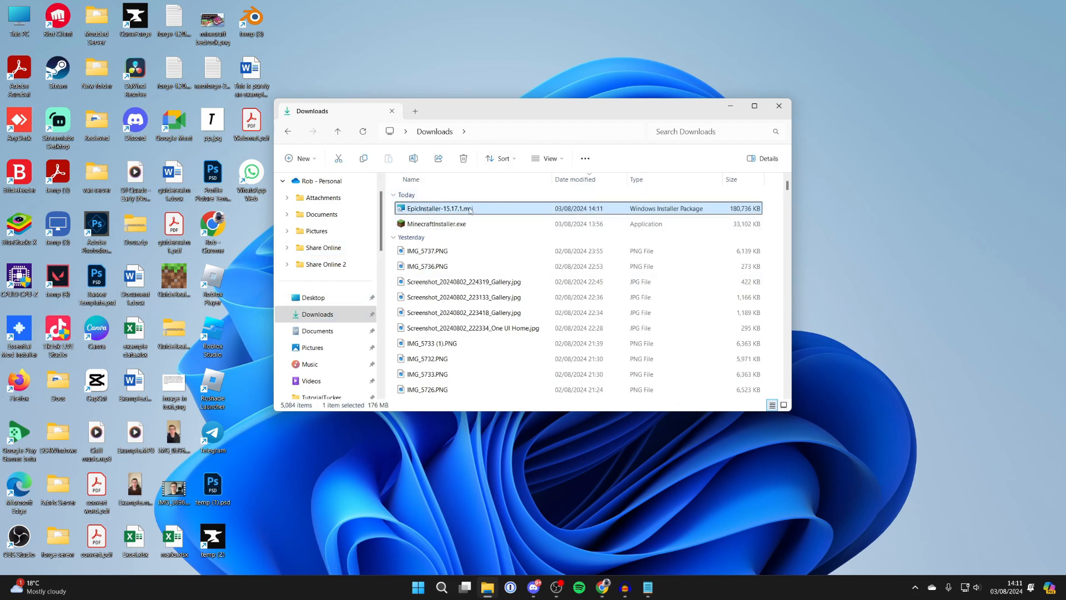
{"action": "double_click", "coordinate": [442, 207]}
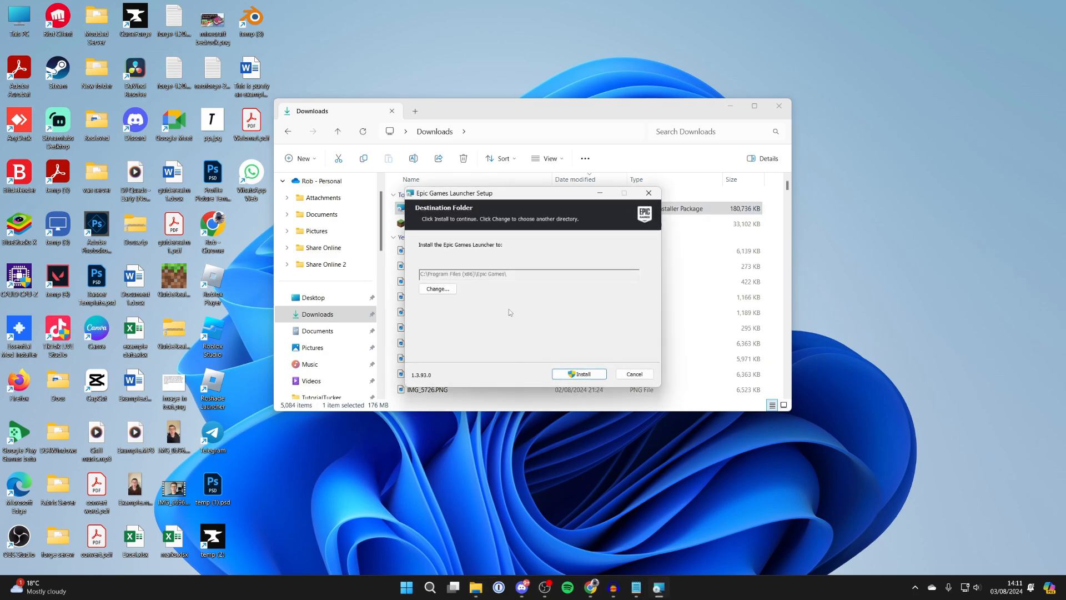
{"action": "left_click", "coordinate": [579, 374]}
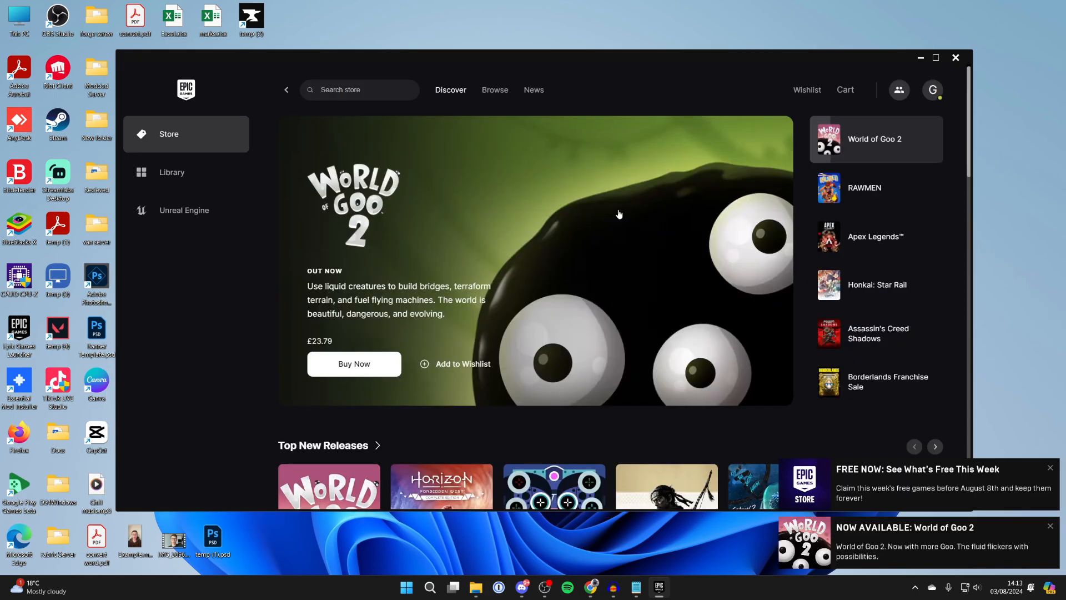
{"action": "mouse_move", "coordinate": [573, 188]}
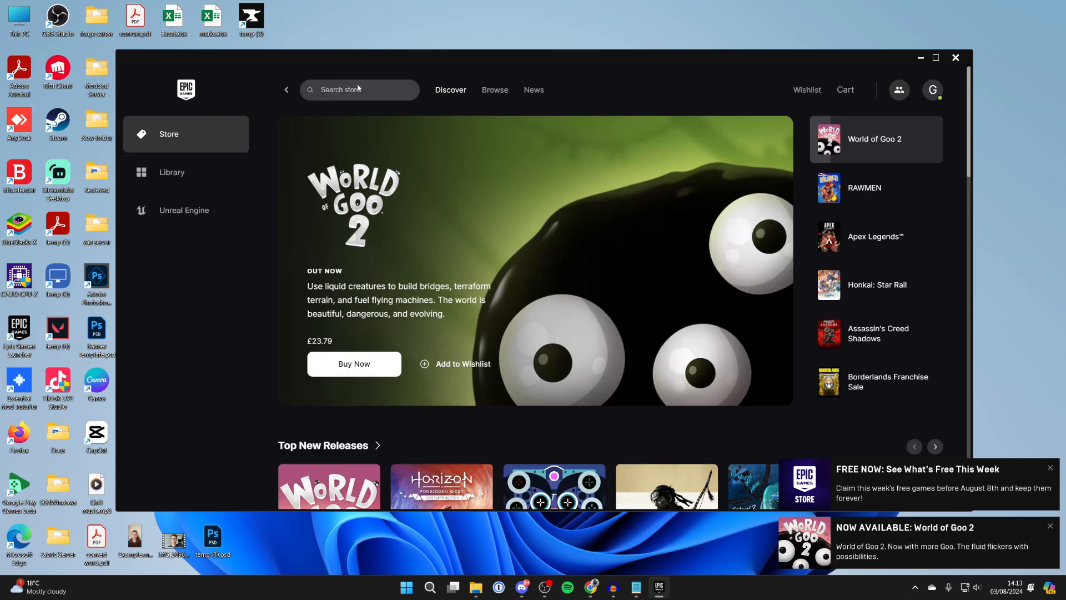
Step: Search the store for "fortnite" and bring up Fortnite's free checkout
{"action": "type", "text": "f"}
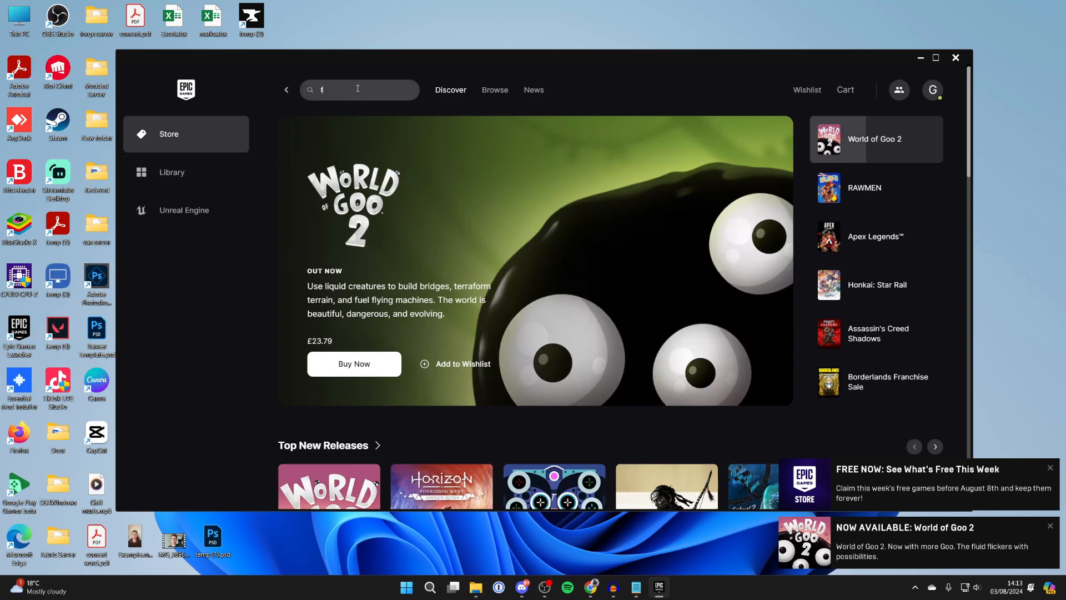
{"action": "type", "text": "ortnite"}
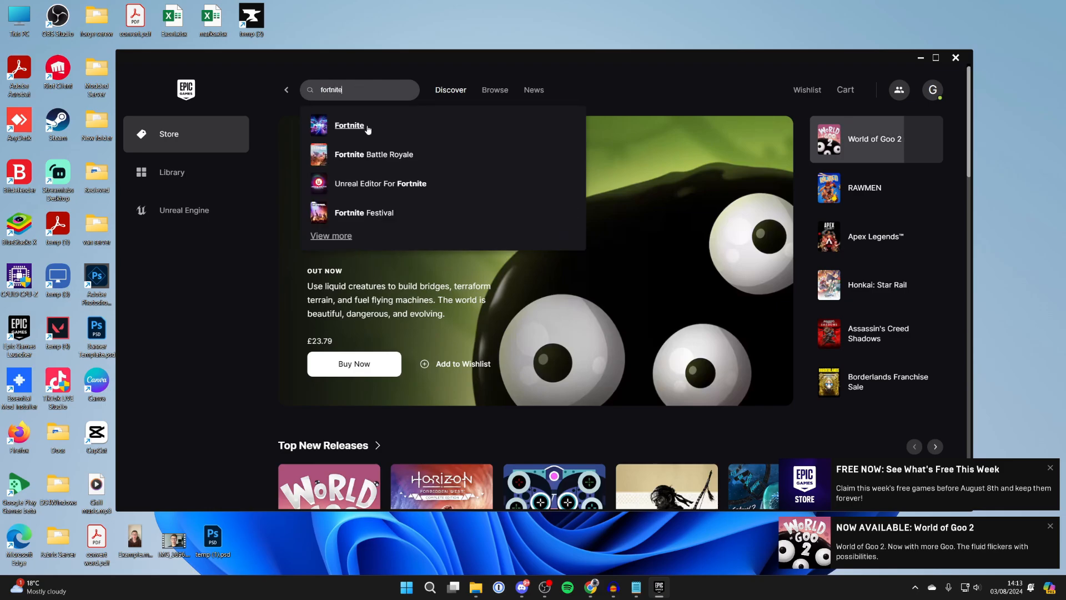
{"action": "left_click", "coordinate": [348, 126]}
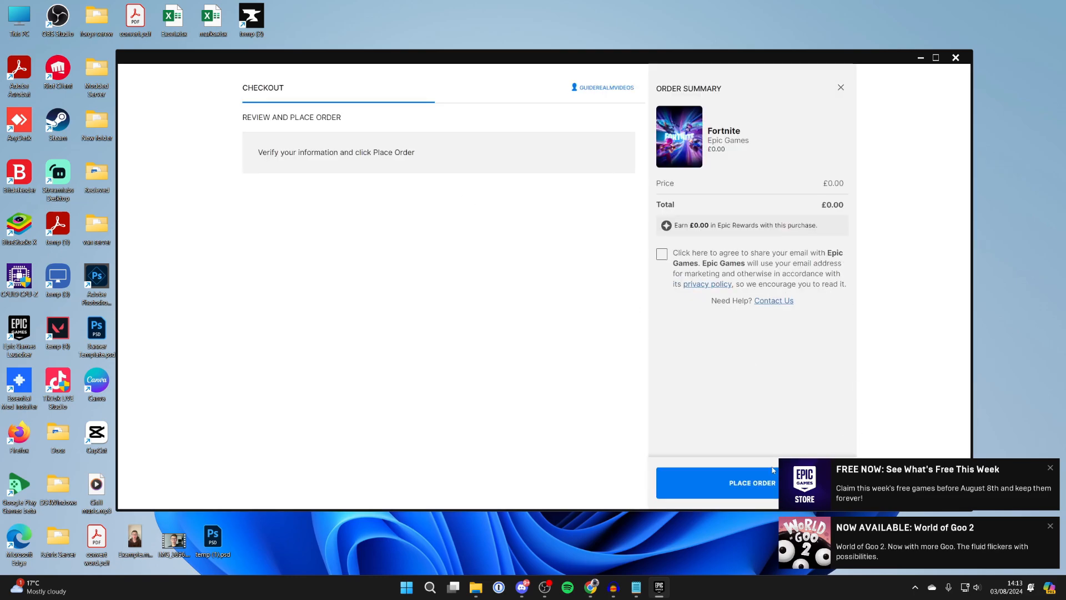
Step: Place the free Fortnite order, accept the refund notice and view it in the Library
{"action": "left_click", "coordinate": [752, 482]}
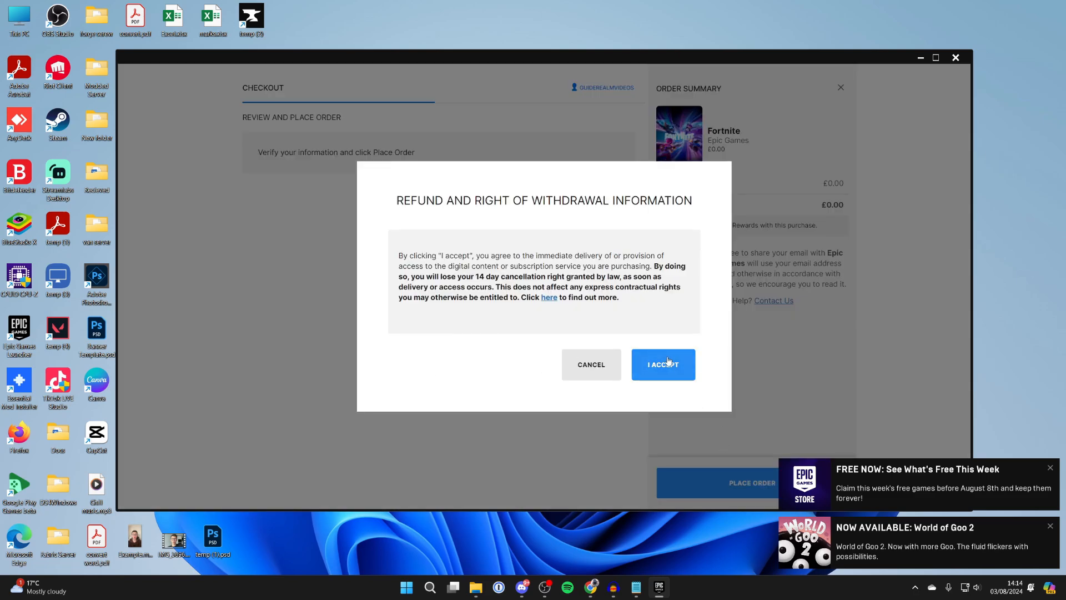
{"action": "left_click", "coordinate": [661, 364]}
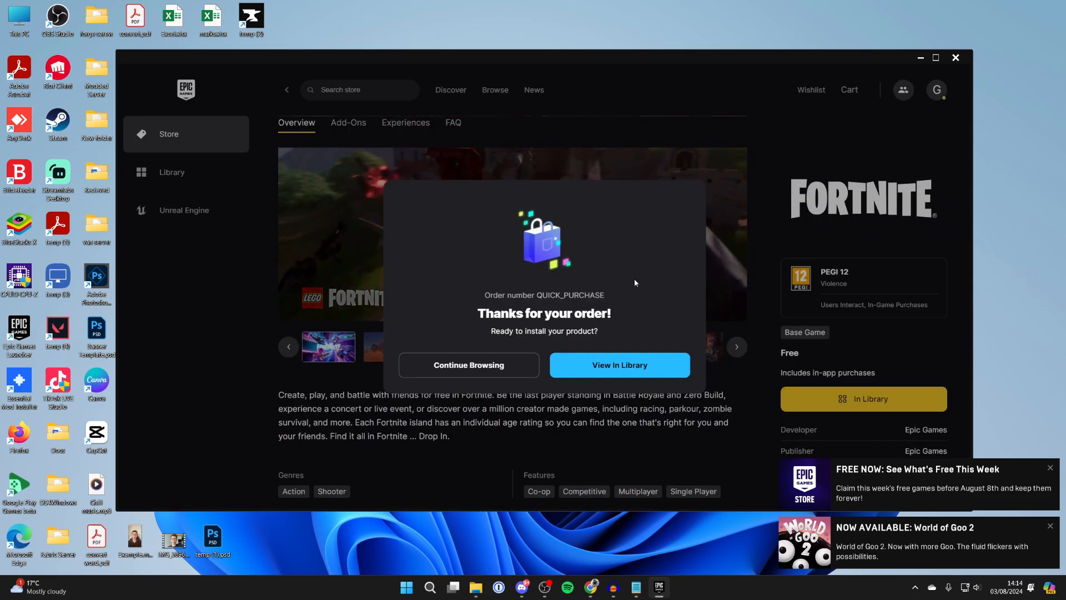
{"action": "left_click", "coordinate": [618, 366]}
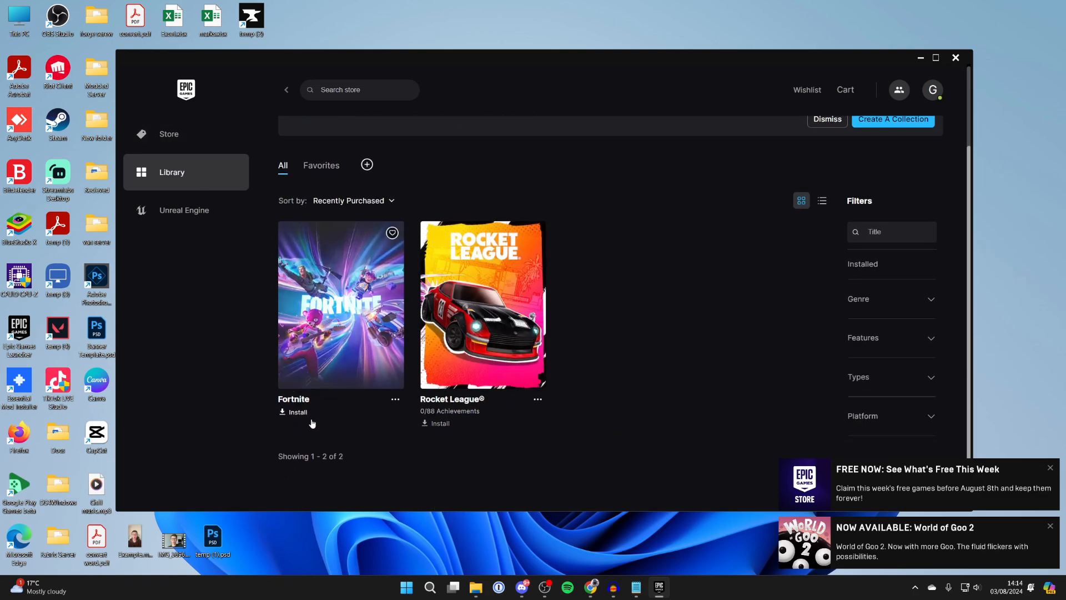
Step: Start Fortnite's install with the location set to F:\Games
{"action": "left_click", "coordinate": [296, 412]}
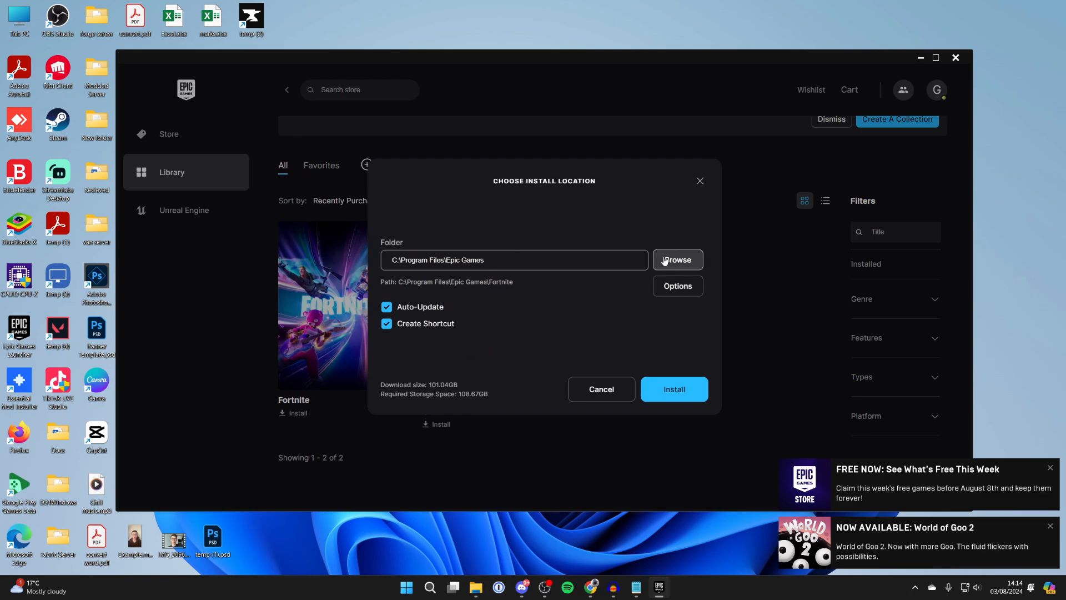
{"action": "left_click", "coordinate": [676, 260]}
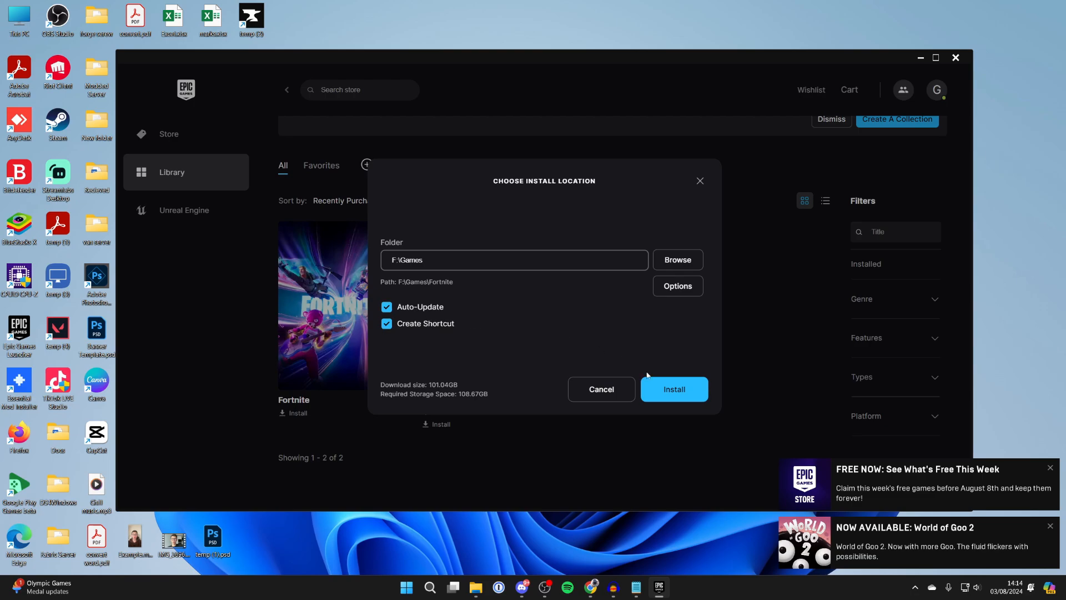
{"action": "left_click", "coordinate": [673, 389]}
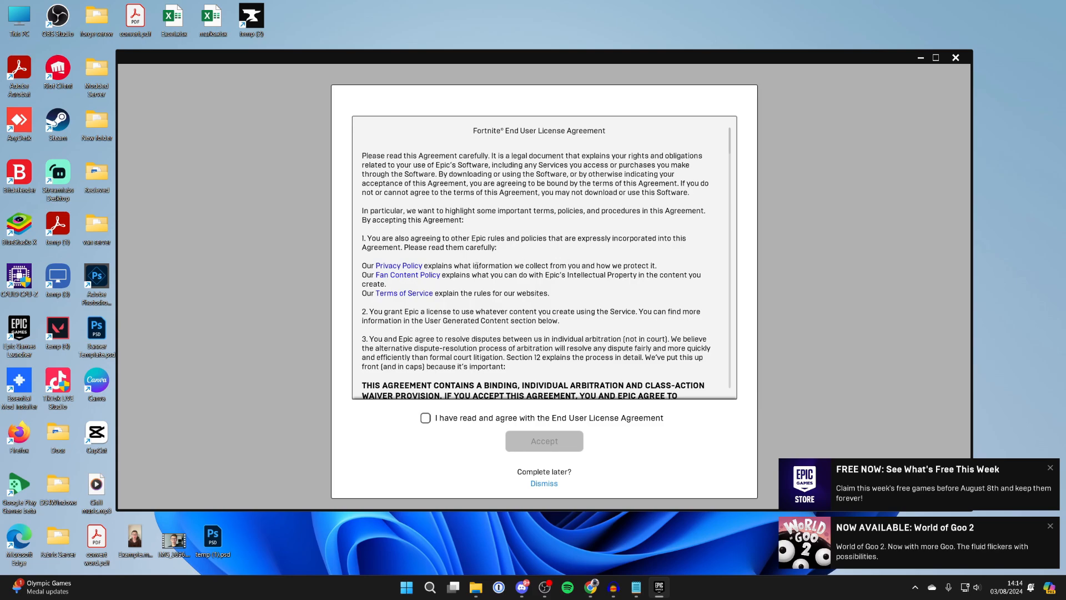
Step: Tick the EULA agreement box and accept so Fortnite begins installing
{"action": "left_click", "coordinate": [426, 417]}
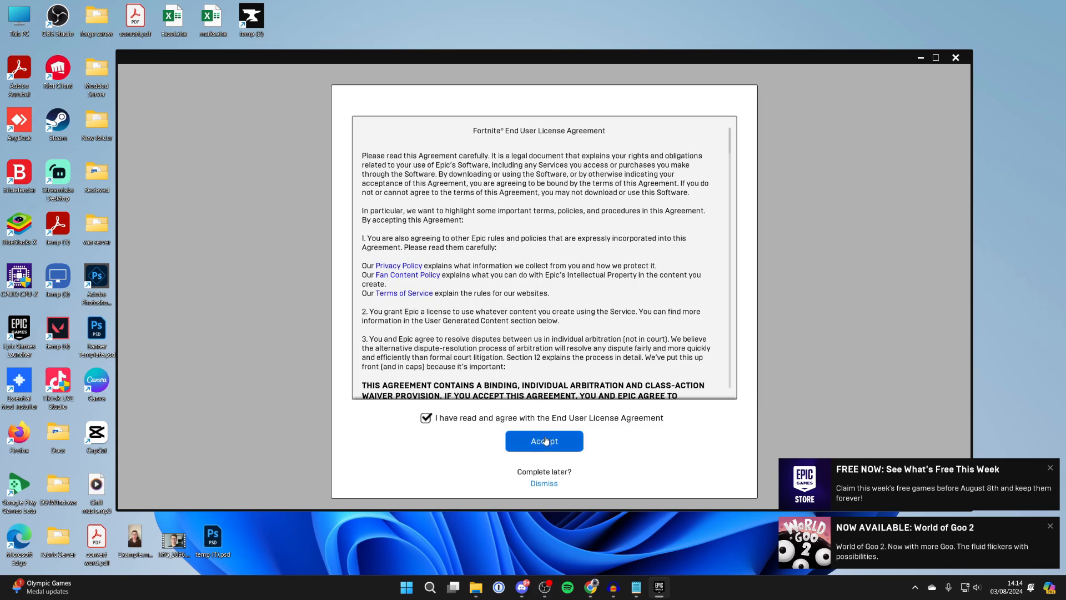
{"action": "left_click", "coordinate": [543, 441]}
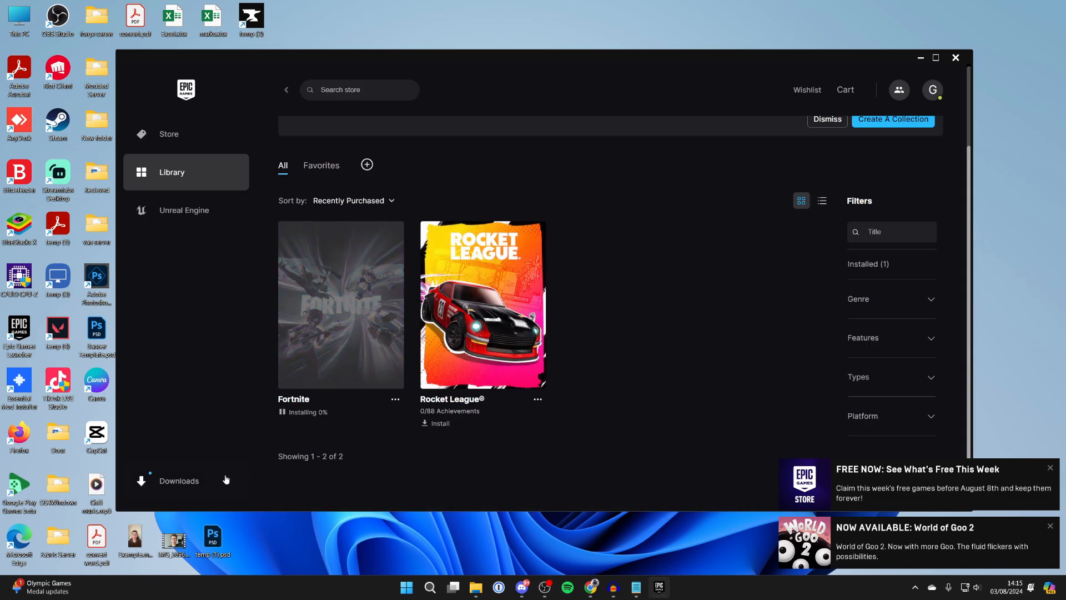
{"action": "left_click", "coordinate": [179, 481]}
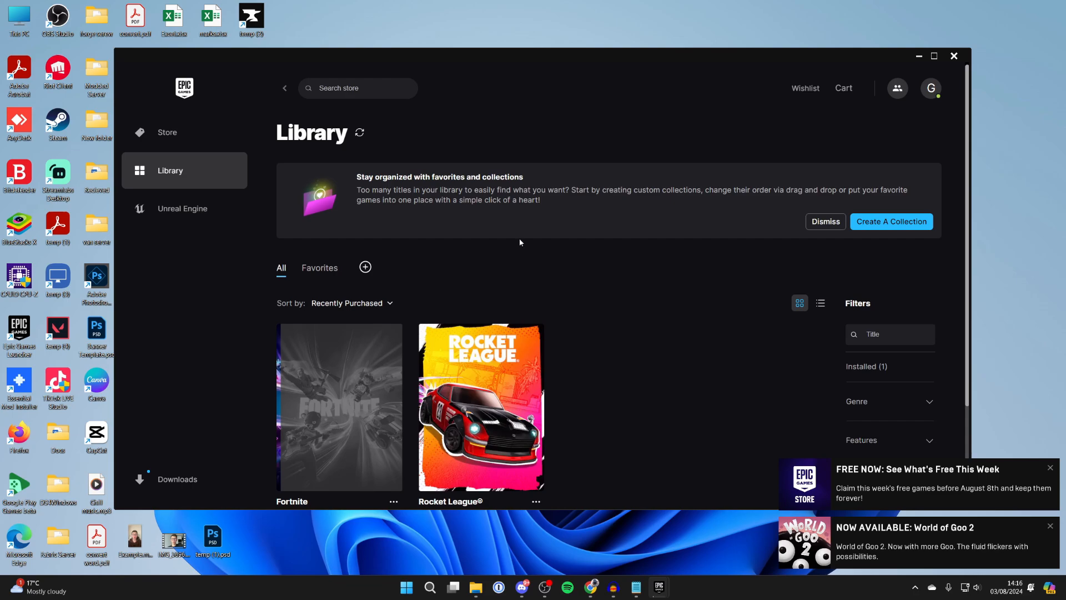
{"action": "scroll", "scroll_direction": "down", "scroll_amount": 3}
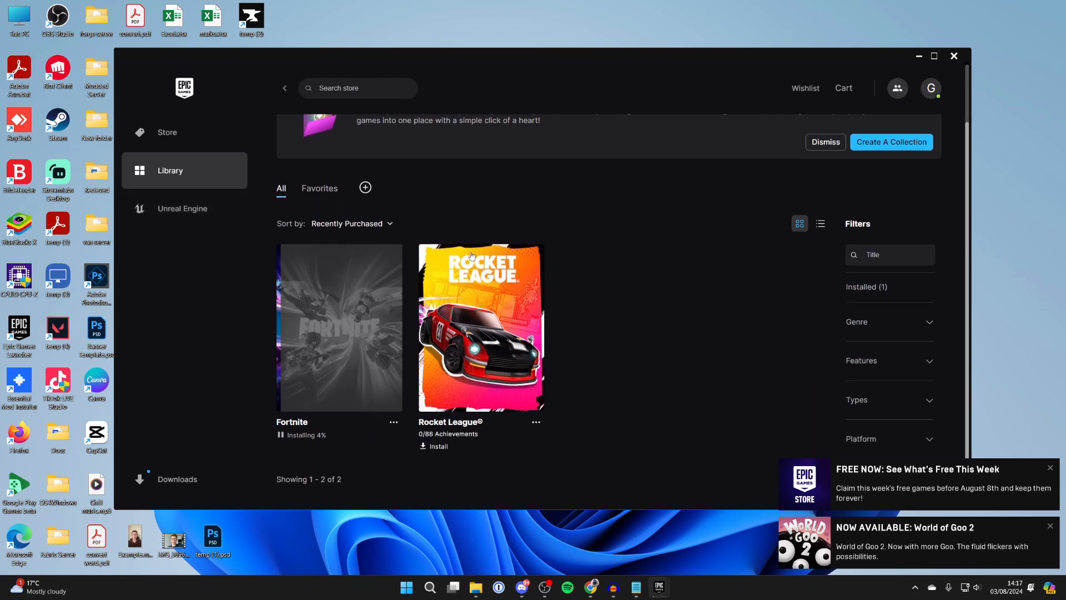